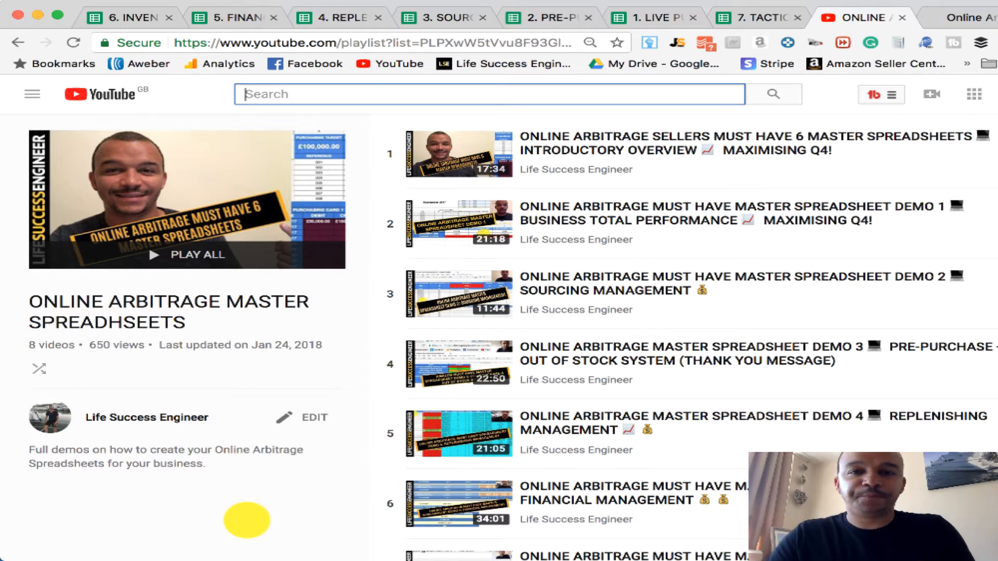
pyautogui.moveTo(163, 274)
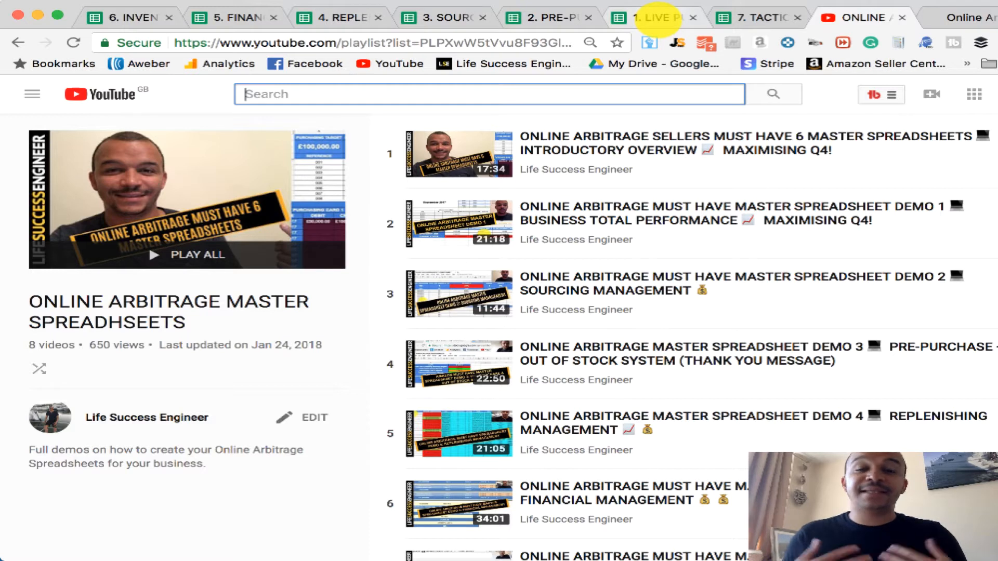
pyautogui.moveTo(644, 17)
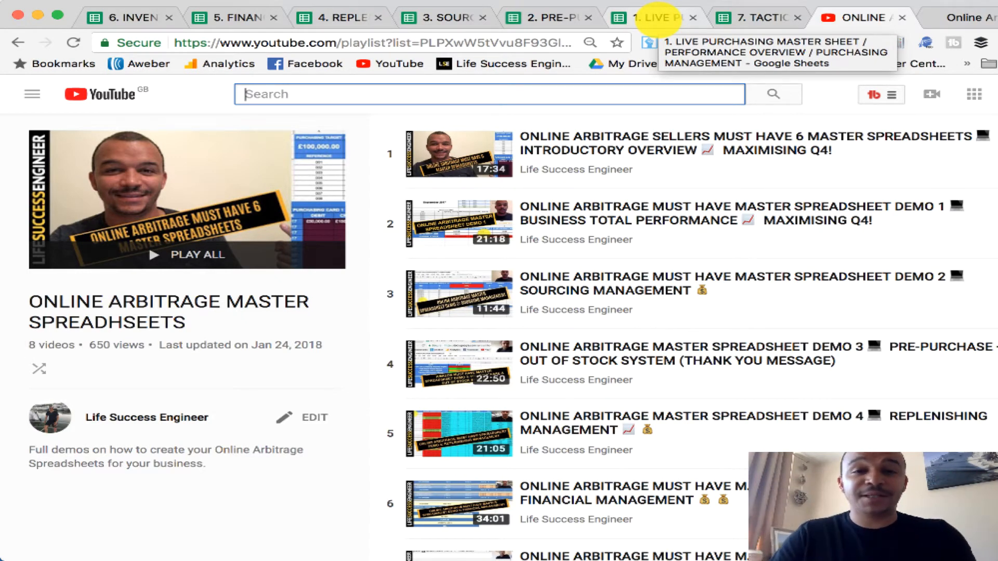
# Switch from the YouTube playlist to the Live Purchasing Master Sheet browser tab.
pyautogui.click(653, 17)
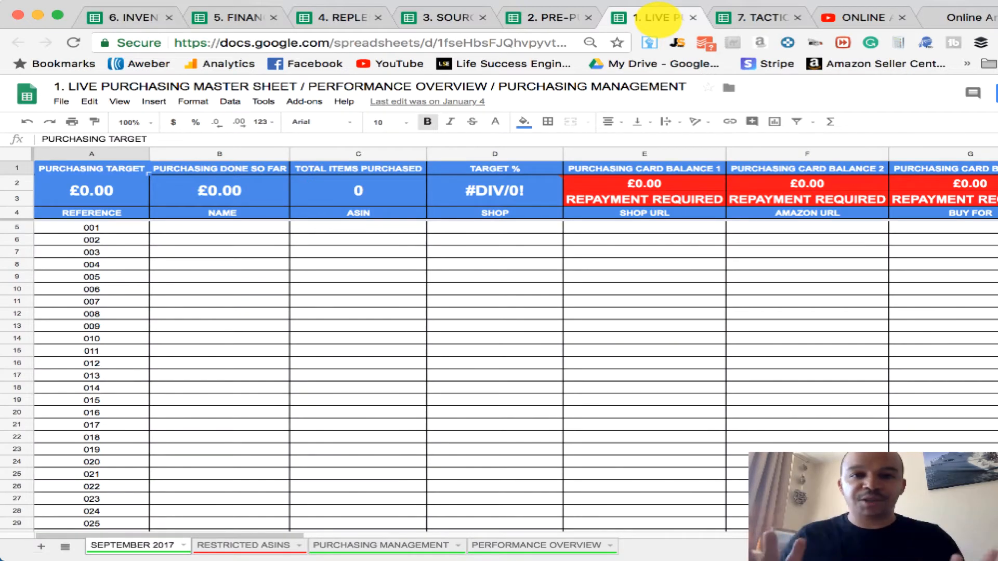
# Show the Pre-Purchase, Sourcing, Replenishing, Financial, Inventory Health and Tactical Arbitrage sheets in turn.
pyautogui.click(548, 18)
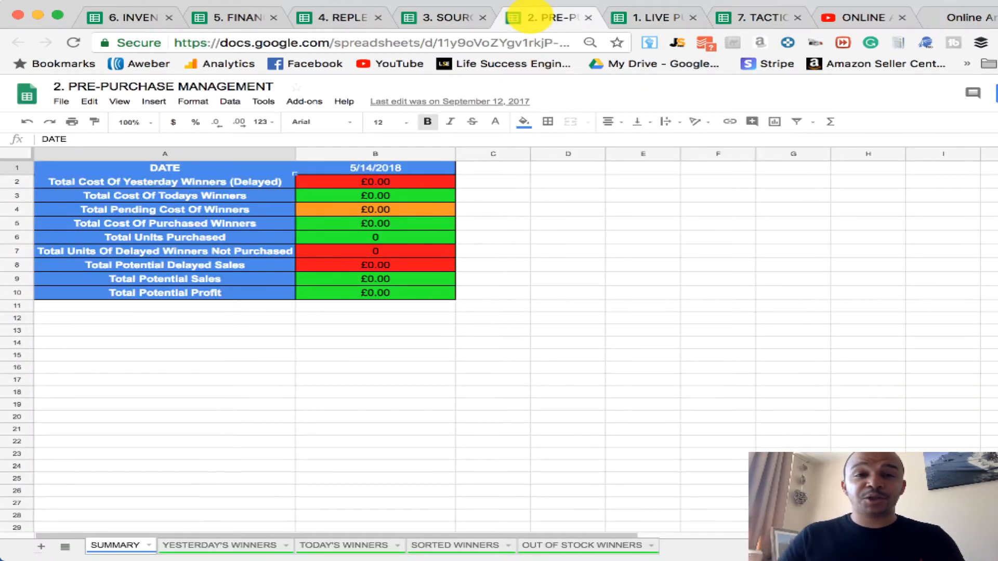
pyautogui.click(443, 17)
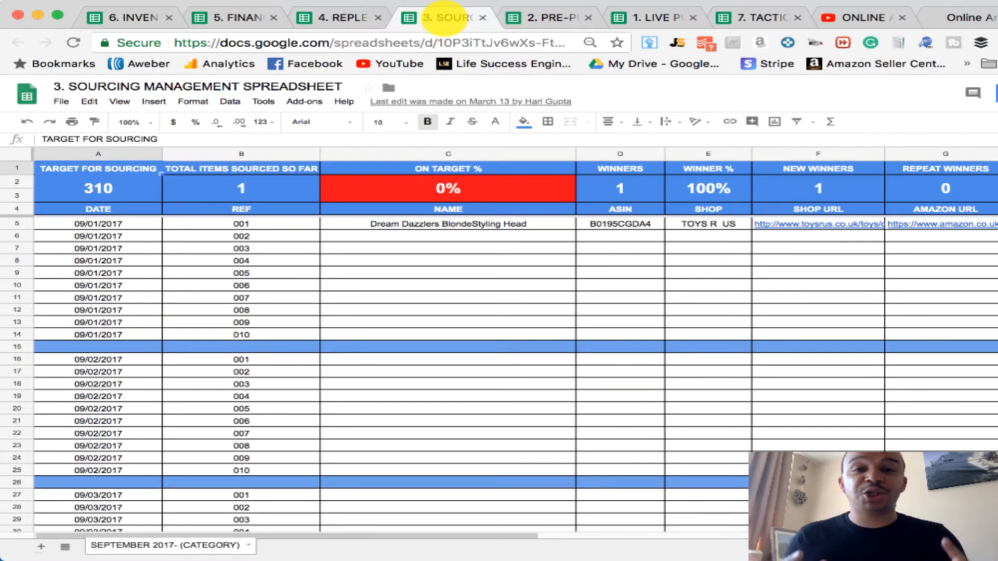
pyautogui.click(341, 18)
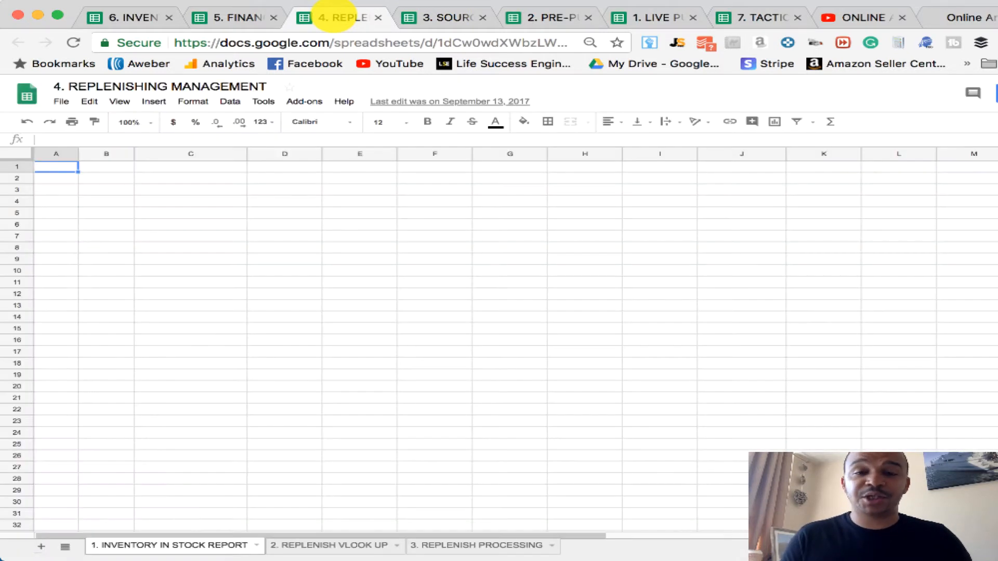
pyautogui.moveTo(234, 17)
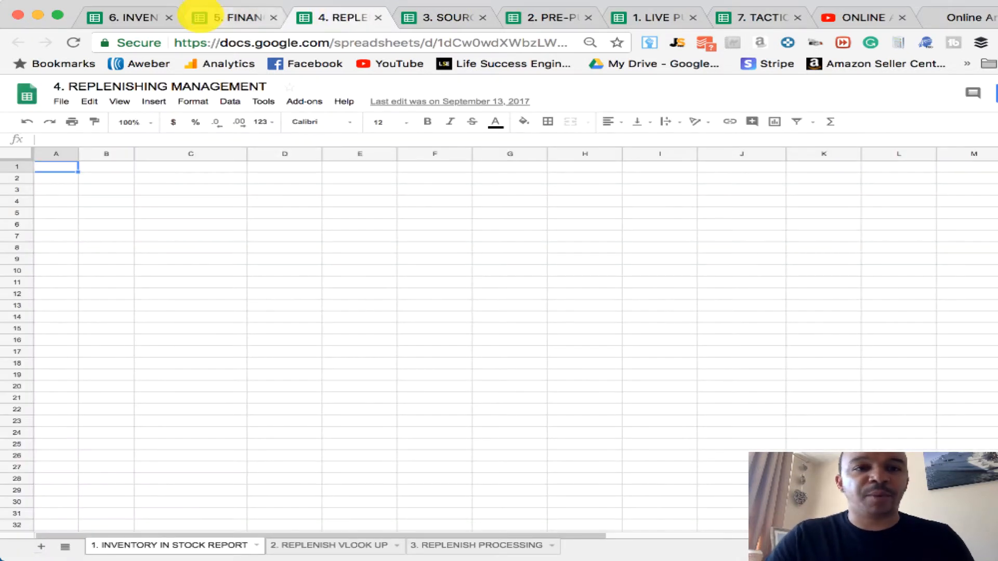
pyautogui.click(233, 18)
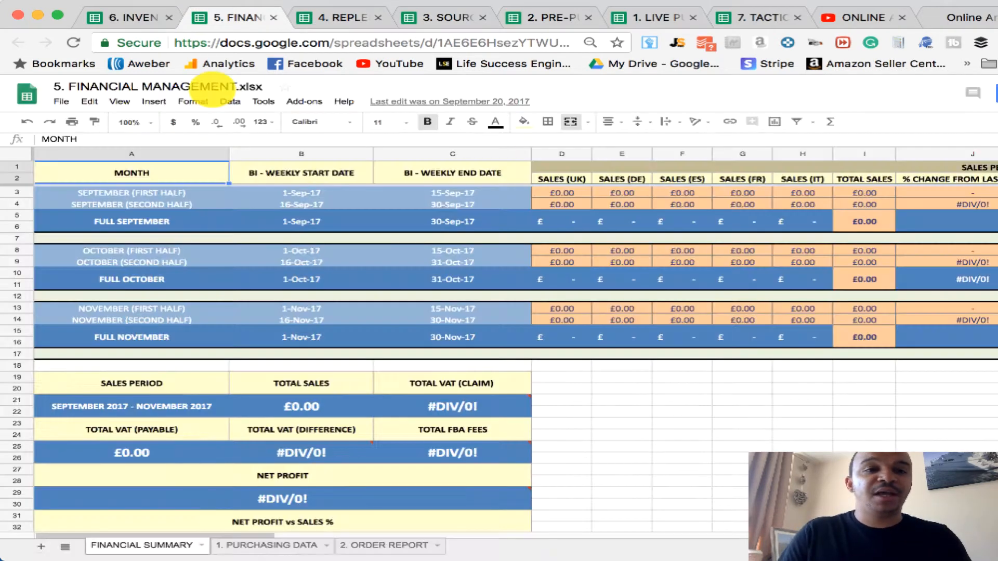
pyautogui.click(127, 18)
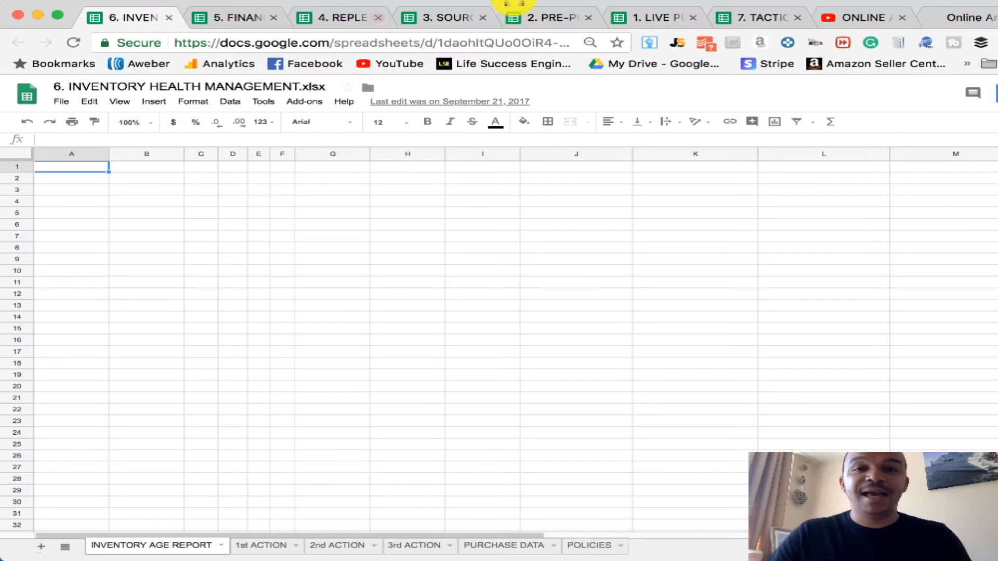
pyautogui.click(758, 17)
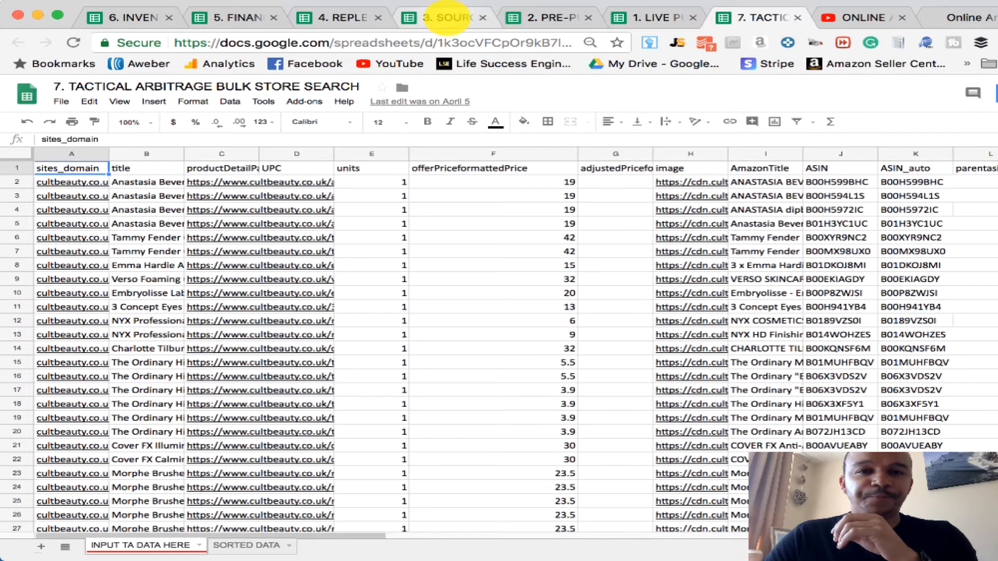
# Return to Sourcing Management and select the empty product name cell below Dream Dazzlers.
pyautogui.click(440, 17)
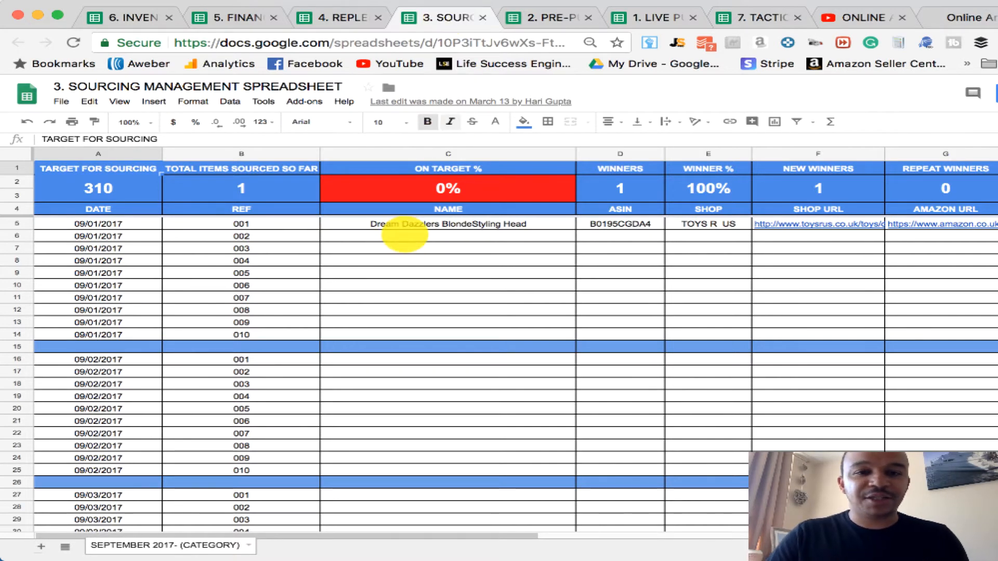
pyautogui.click(447, 236)
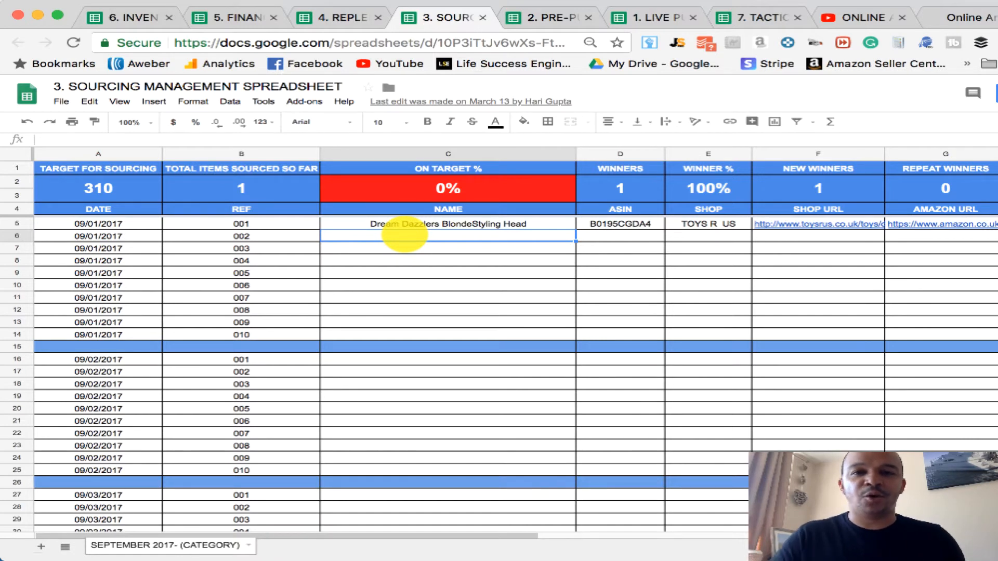
pyautogui.moveTo(402, 263)
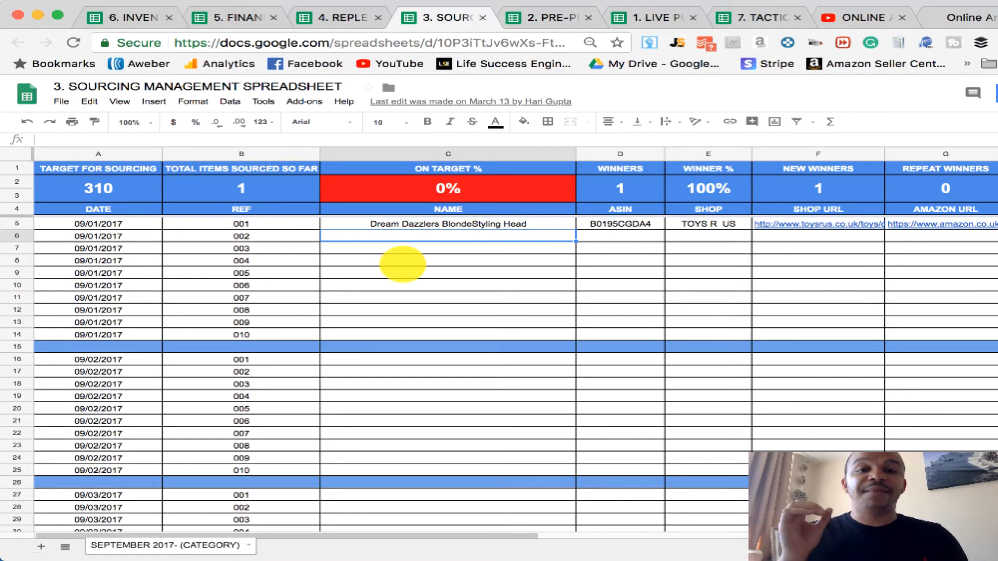
# View the Pre-Purchase Management workbook, then switch to the Live Purchasing master sheet.
pyautogui.click(548, 18)
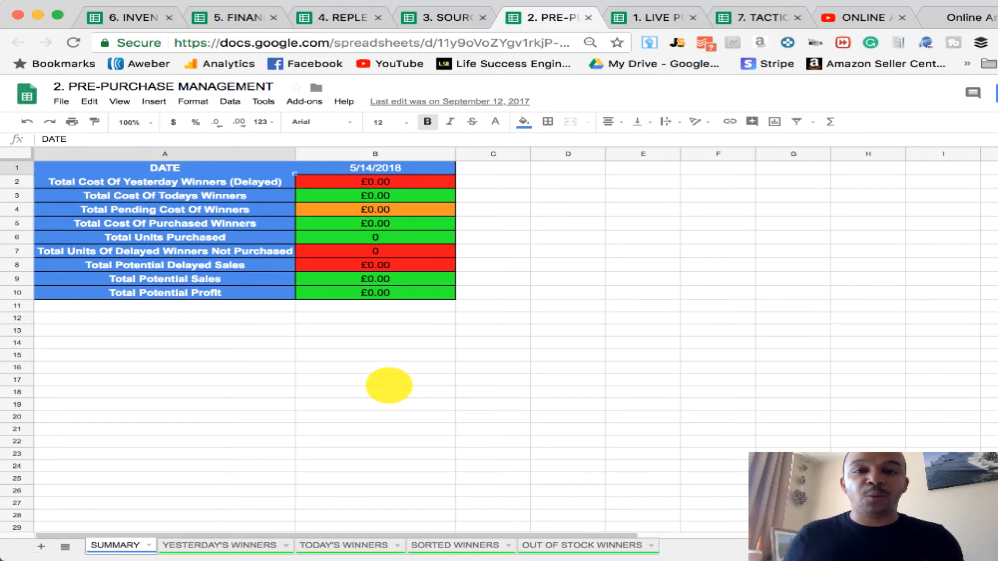
pyautogui.moveTo(359, 402)
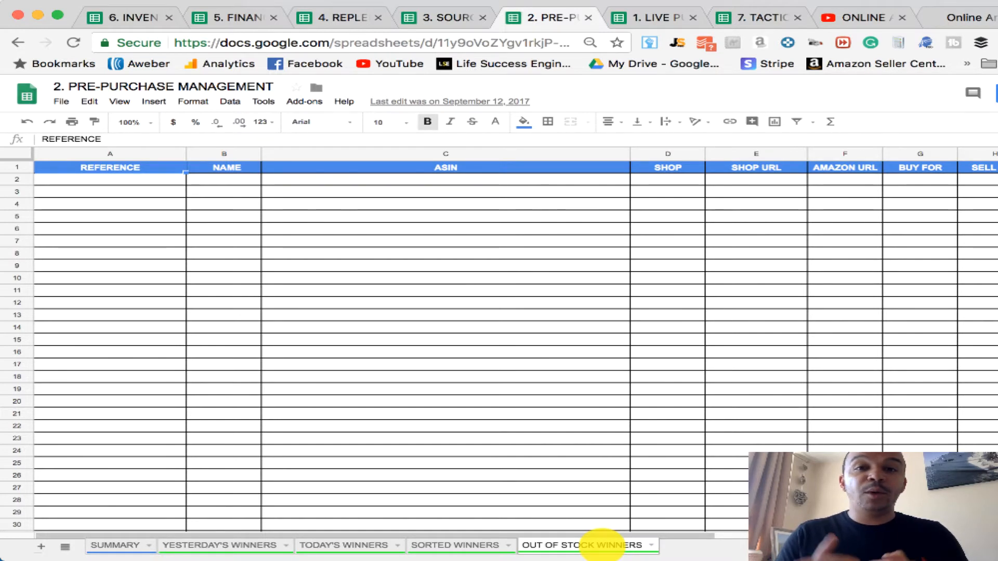
pyautogui.moveTo(552, 390)
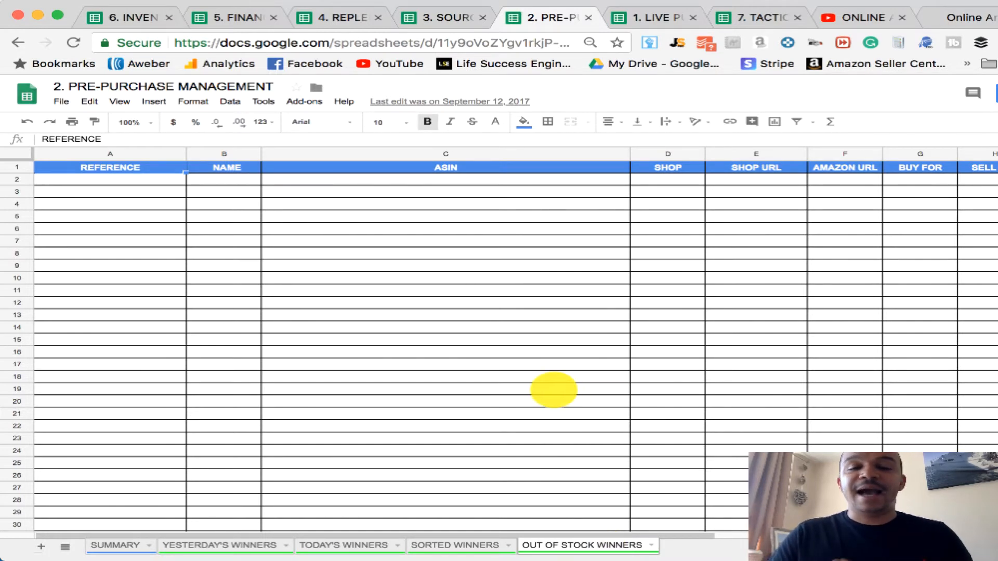
pyautogui.click(649, 18)
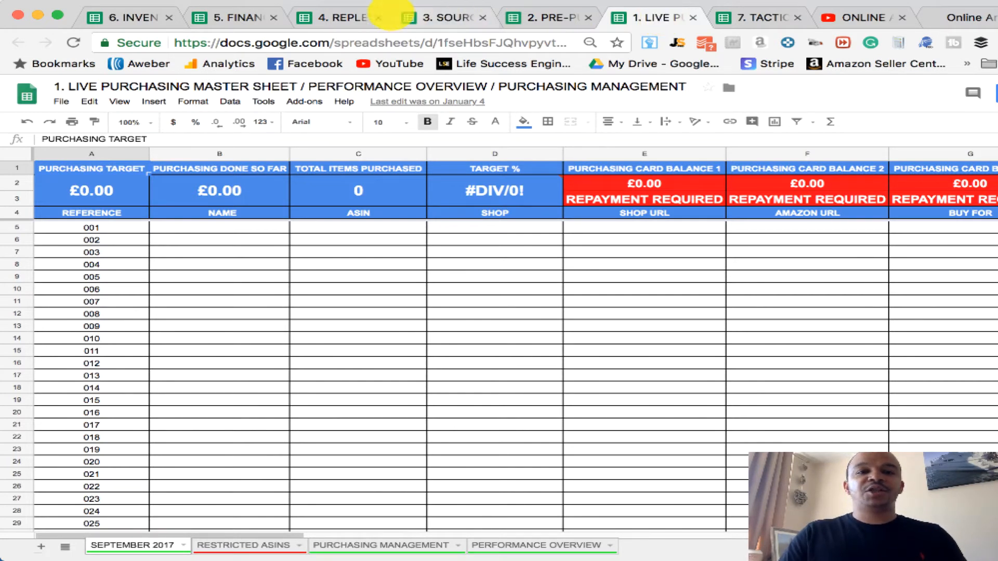
# Show the Replenish VLookup and Replenish Processing sheets, then bring up the Financial Management summary.
pyautogui.click(342, 18)
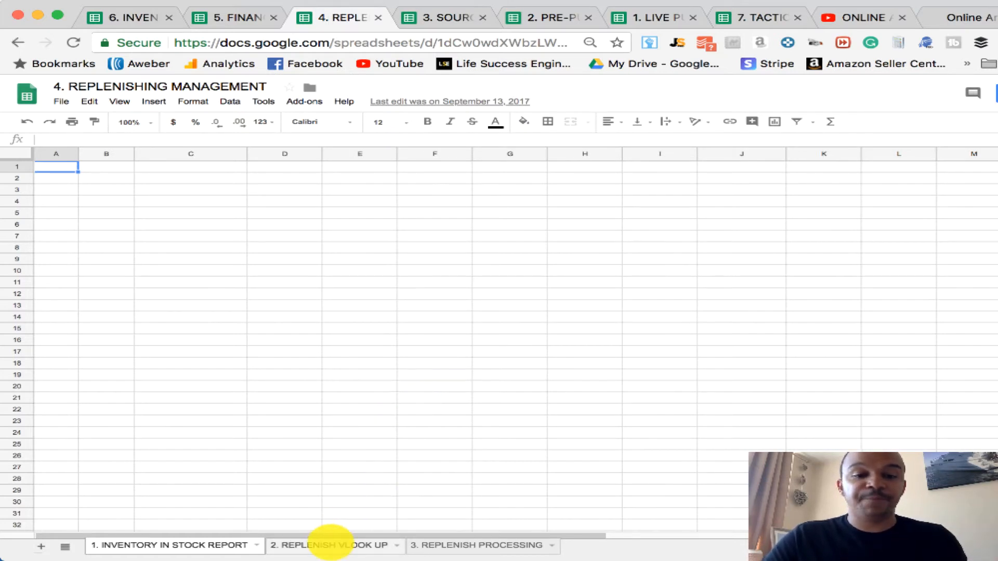
pyautogui.click(327, 546)
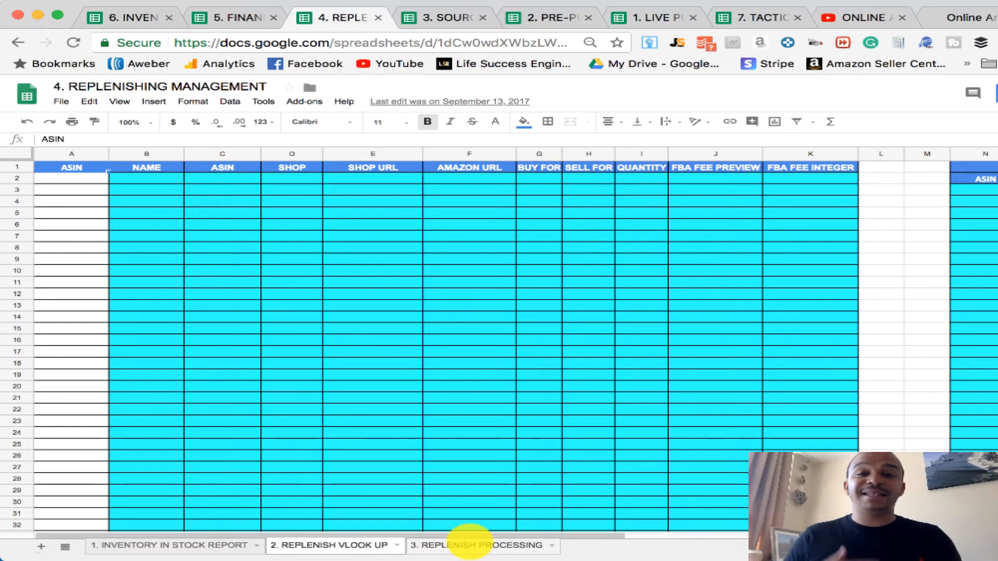
pyautogui.click(476, 546)
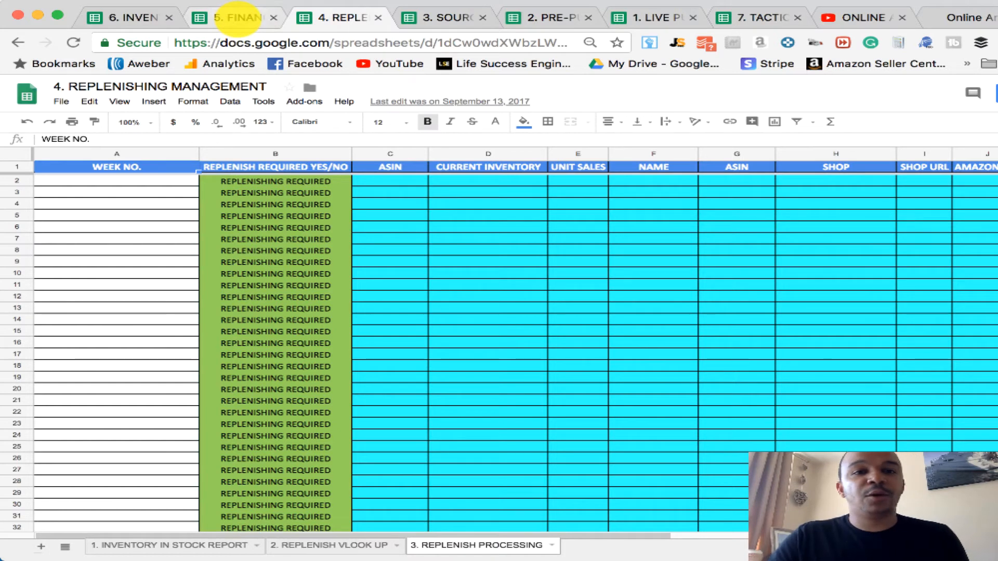
pyautogui.click(234, 18)
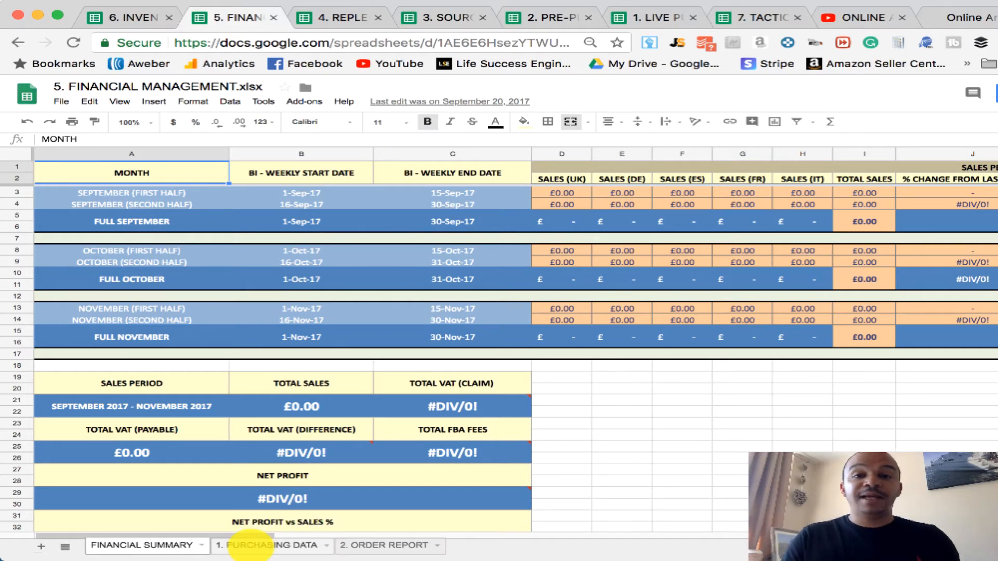
# View the Purchasing Data and Order Report sheets, return to Financial Summary, then show Inventory Health Management.
pyautogui.click(266, 545)
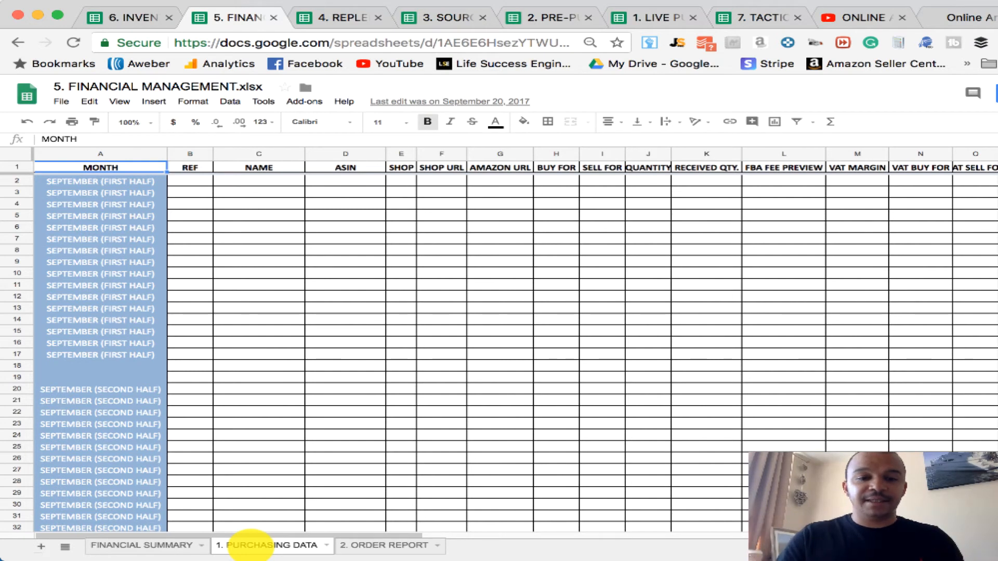
pyautogui.moveTo(381, 546)
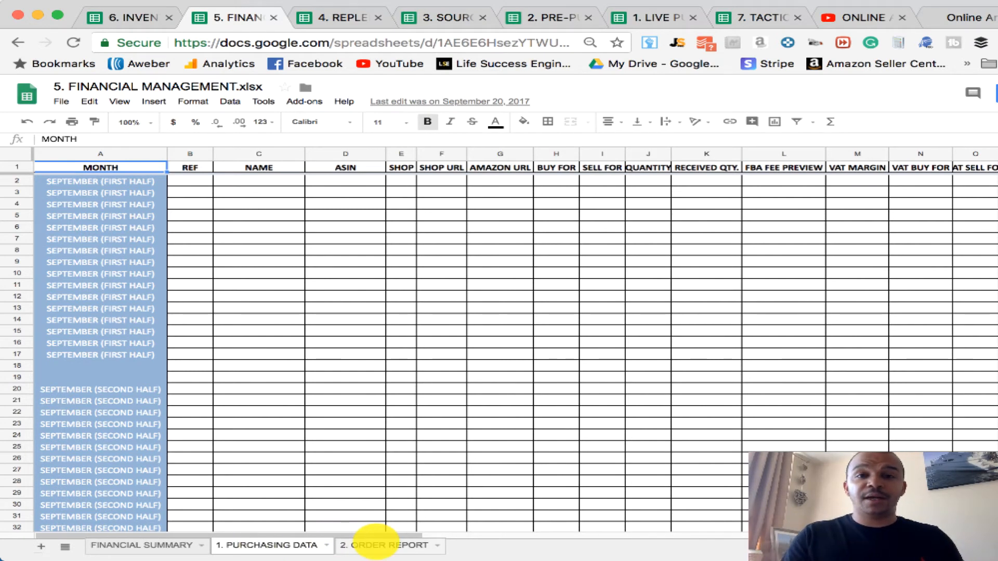
pyautogui.click(384, 544)
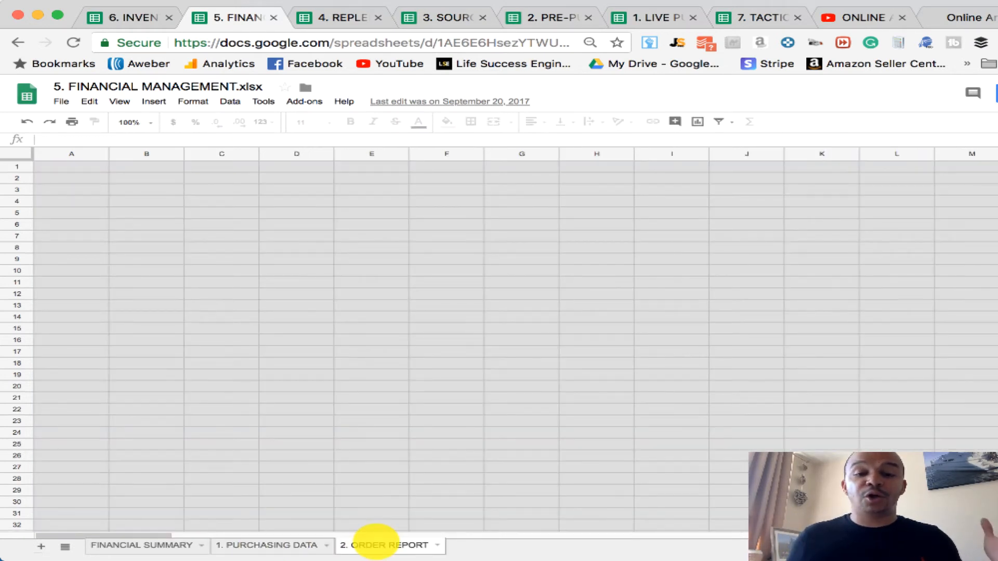
pyautogui.click(129, 546)
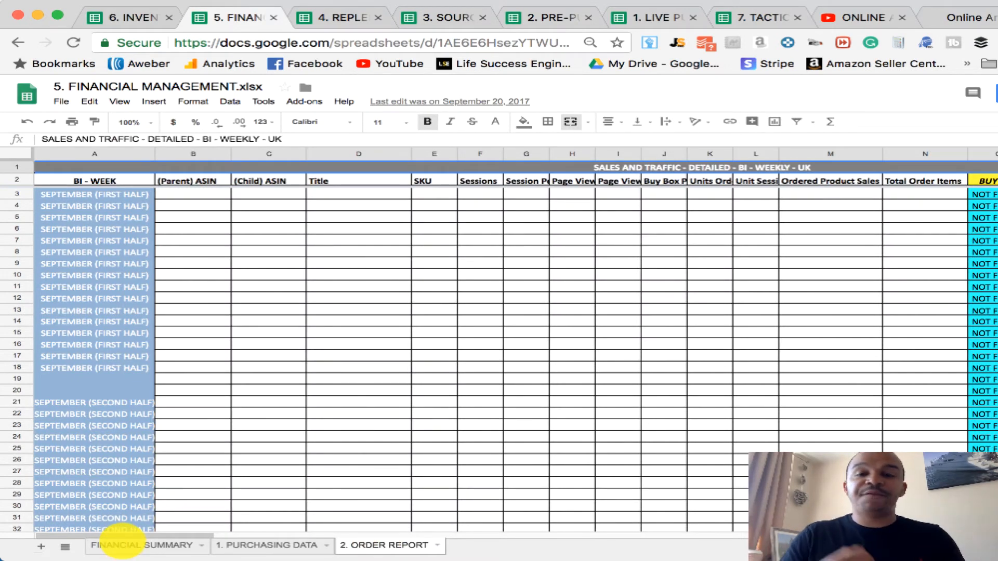
pyautogui.click(118, 545)
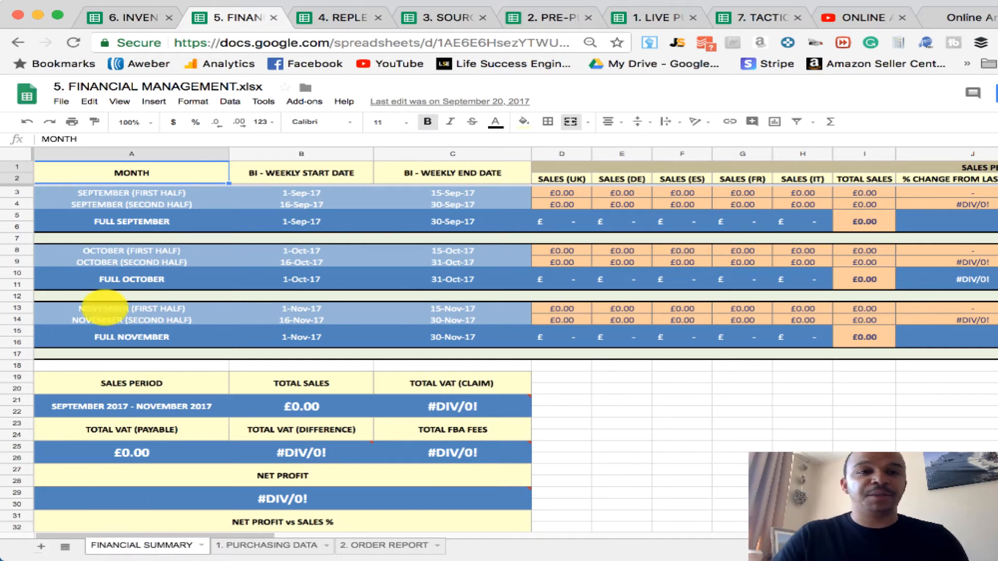
pyautogui.click(127, 17)
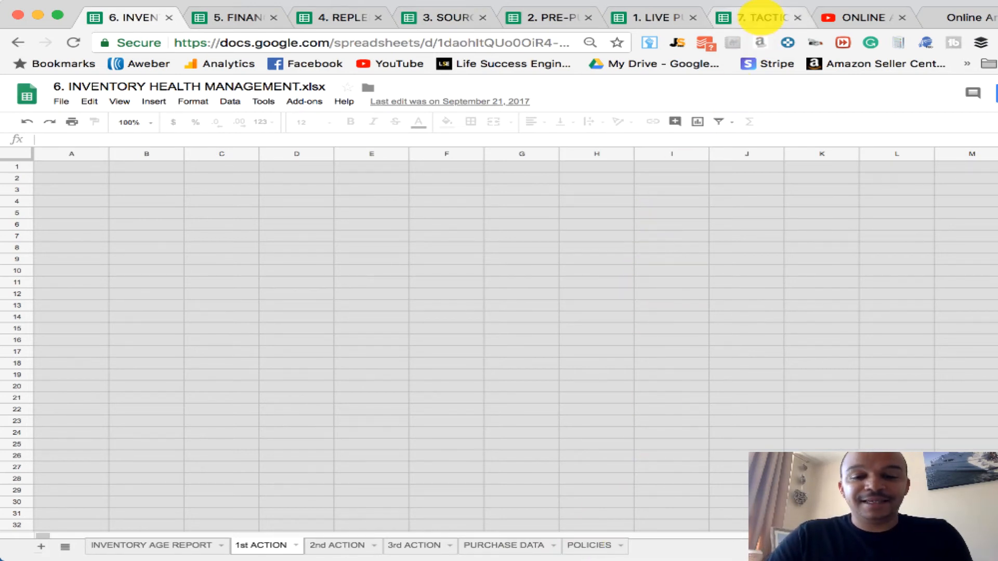
# Show the Tactical Arbitrage workbook's Sorted Data sheet with margins, profit and sellers rank.
pyautogui.click(755, 18)
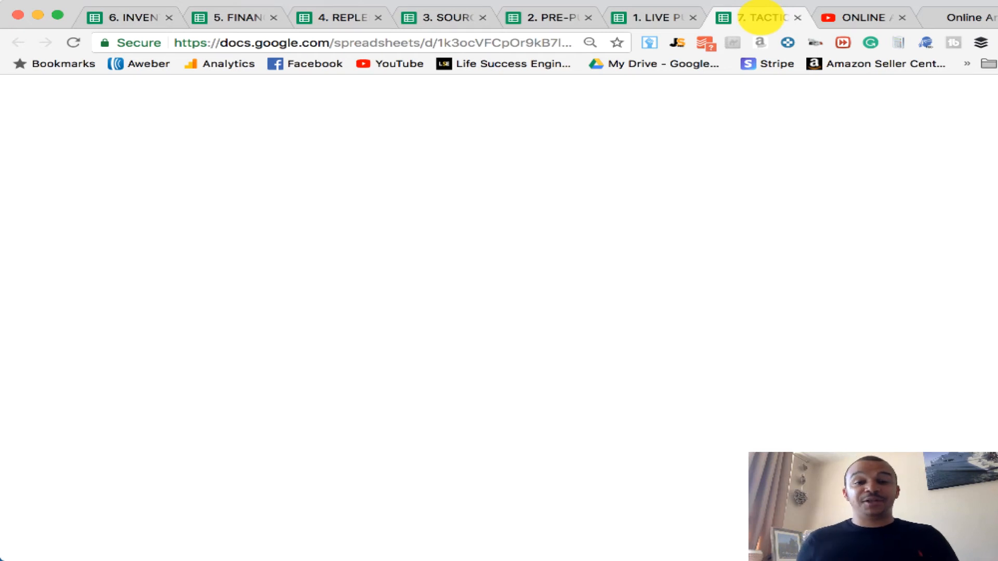
pyautogui.click(758, 18)
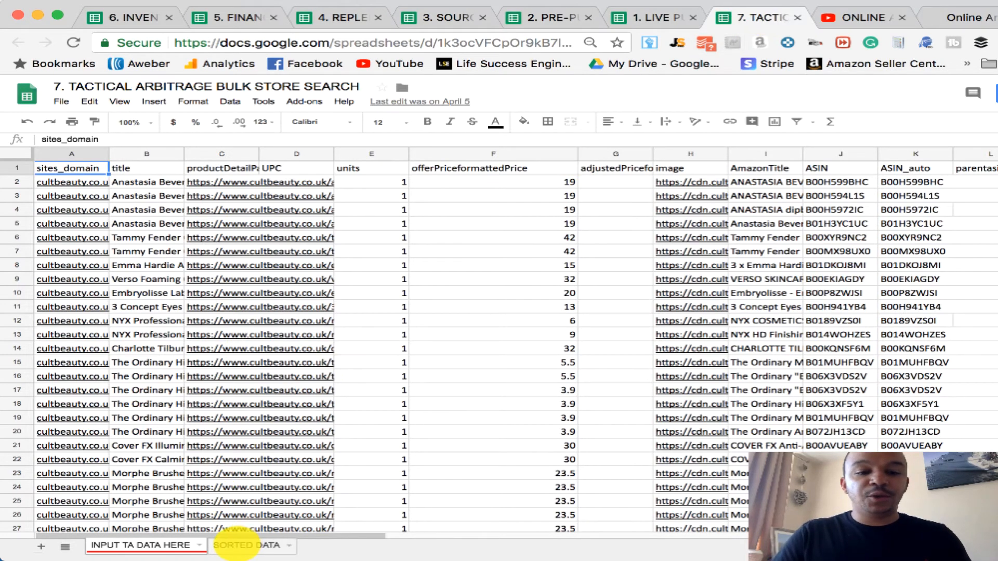
pyautogui.moveTo(260, 514)
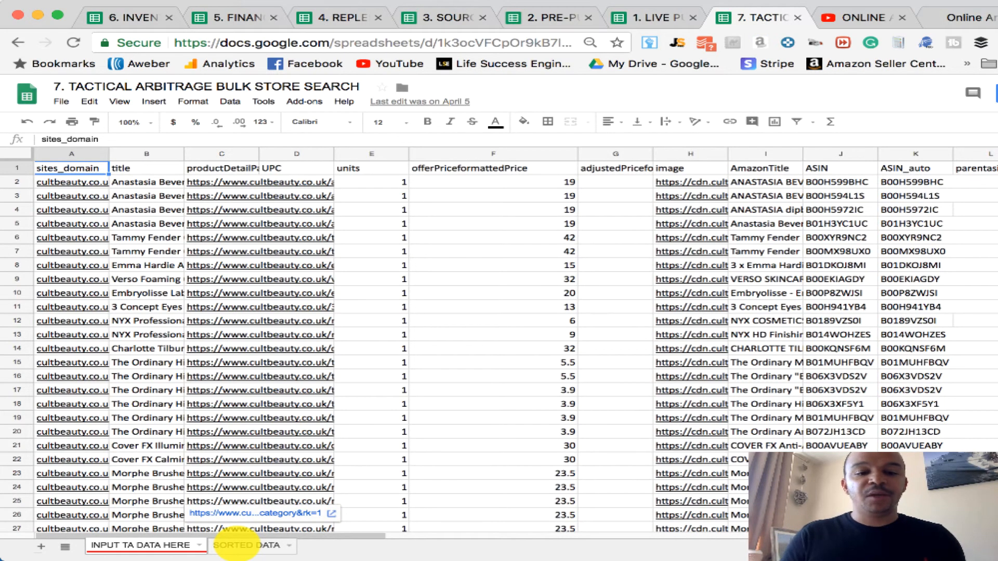
pyautogui.click(248, 546)
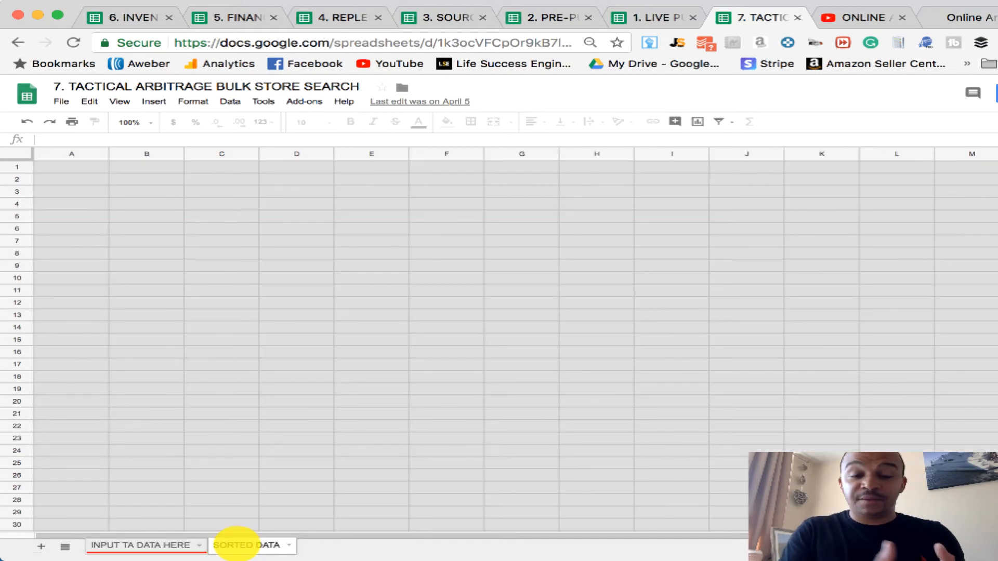
pyautogui.click(248, 546)
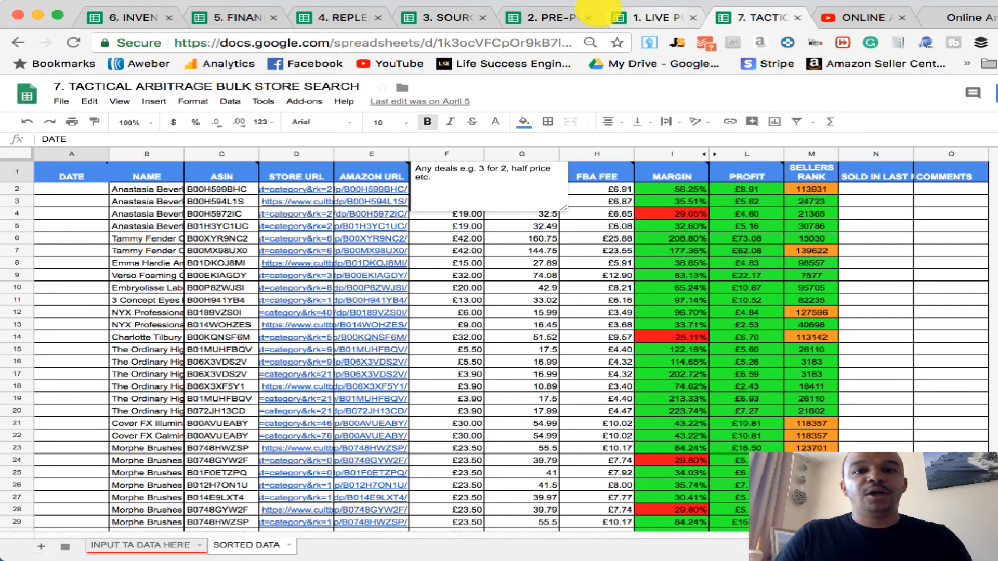
# Revisit Pre-Purchase, Sourcing and Replenishing Management, then return to the YouTube master spreadsheets playlist.
pyautogui.click(649, 17)
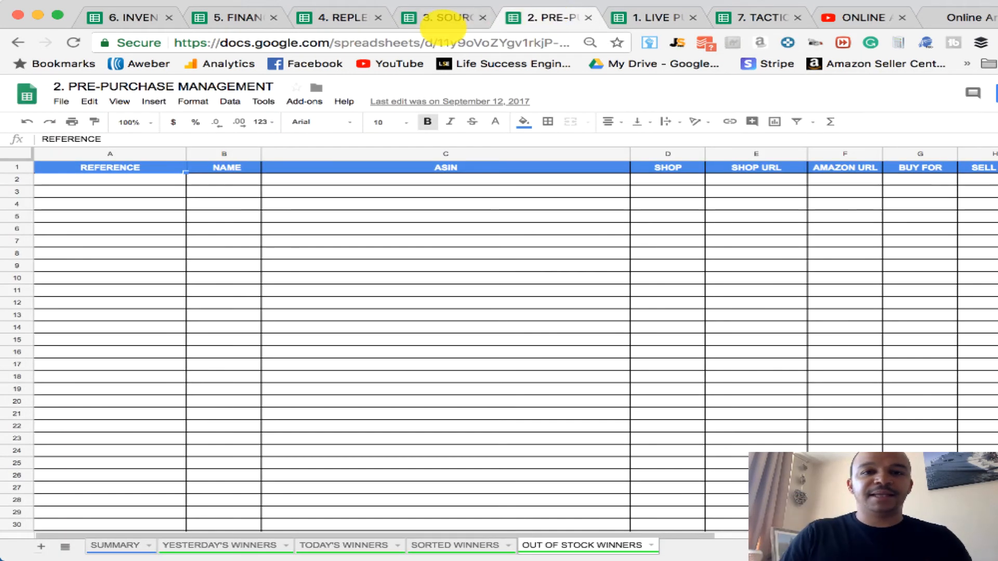
pyautogui.click(443, 17)
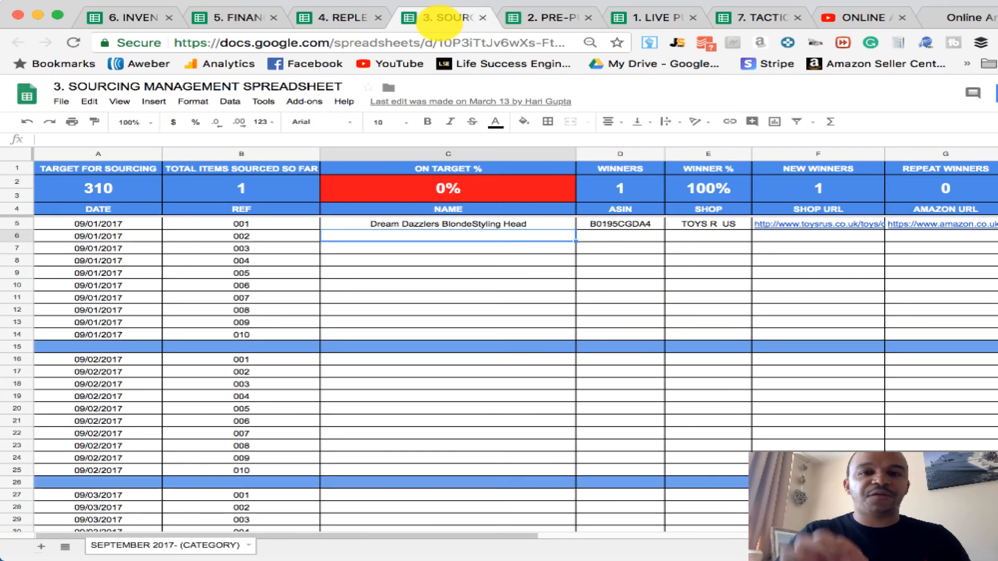
pyautogui.moveTo(339, 12)
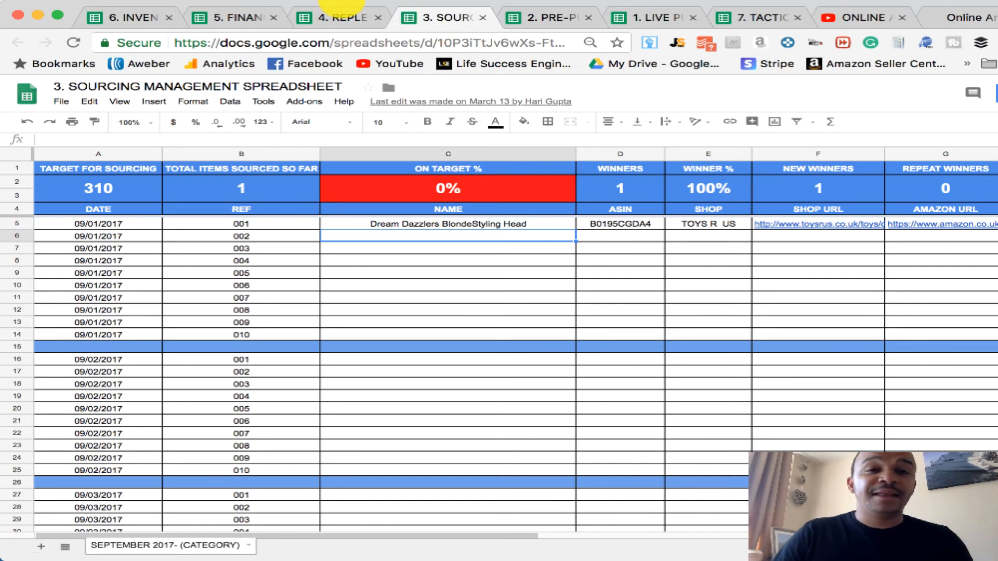
pyautogui.click(337, 17)
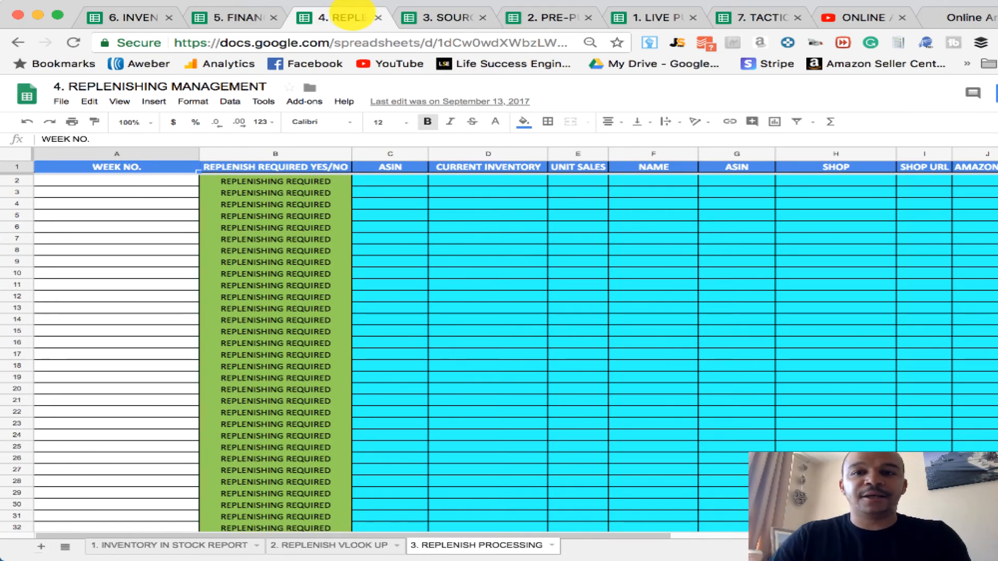
pyautogui.click(863, 18)
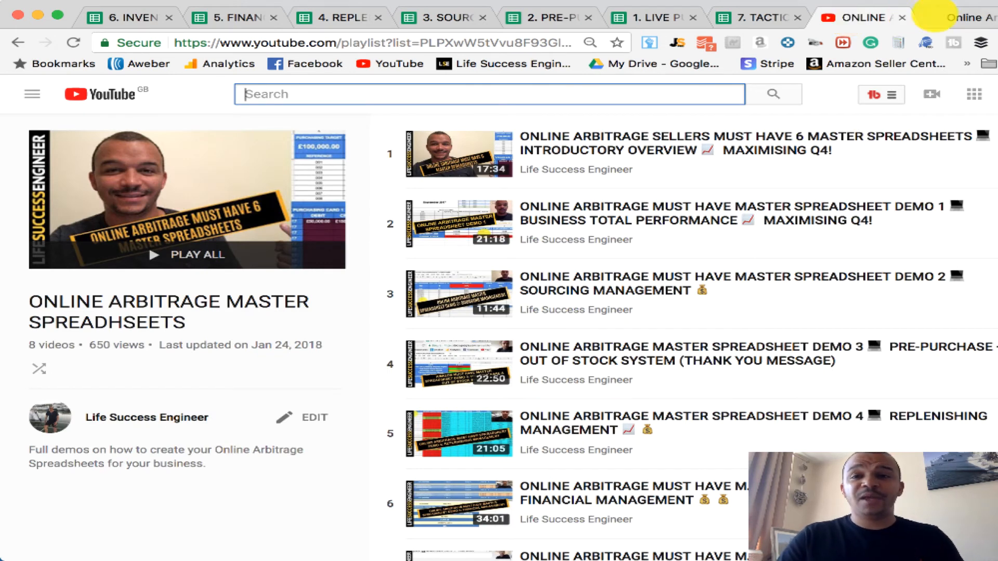
# Show the Online Arbitrage Services homepage scrolled to the Master Spreadsheets package listings and prices.
pyautogui.click(968, 18)
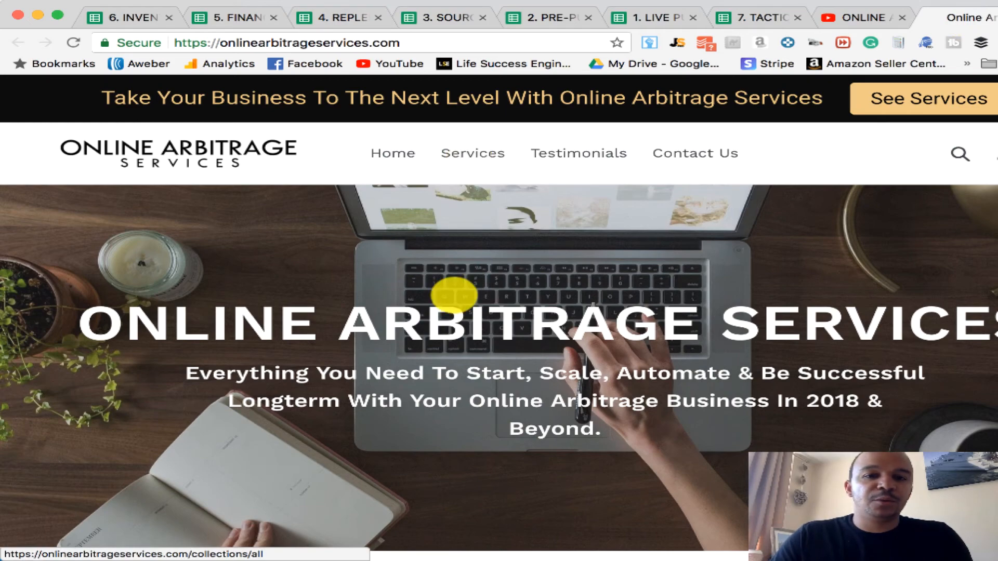
pyautogui.scroll(-3)
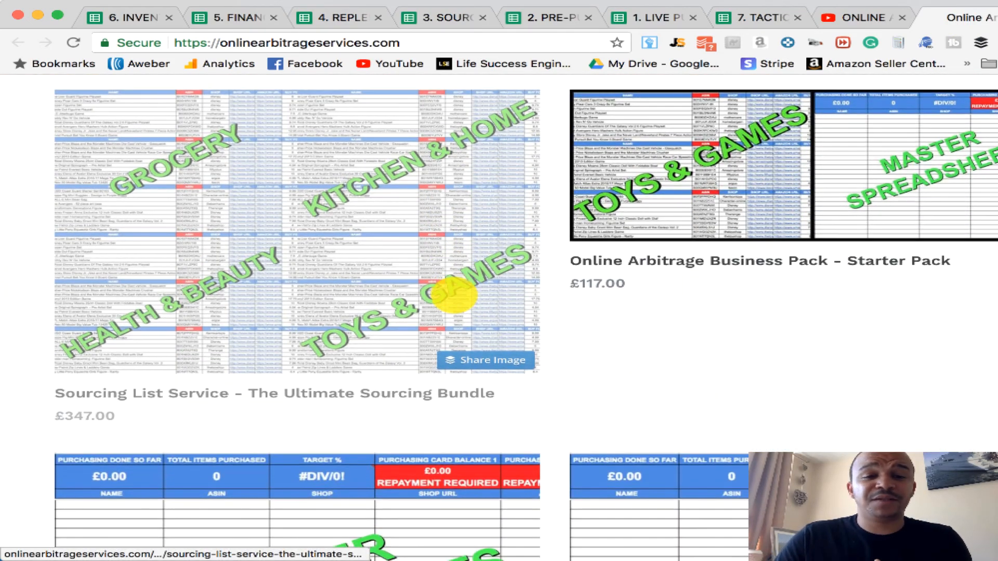
pyautogui.scroll(-3)
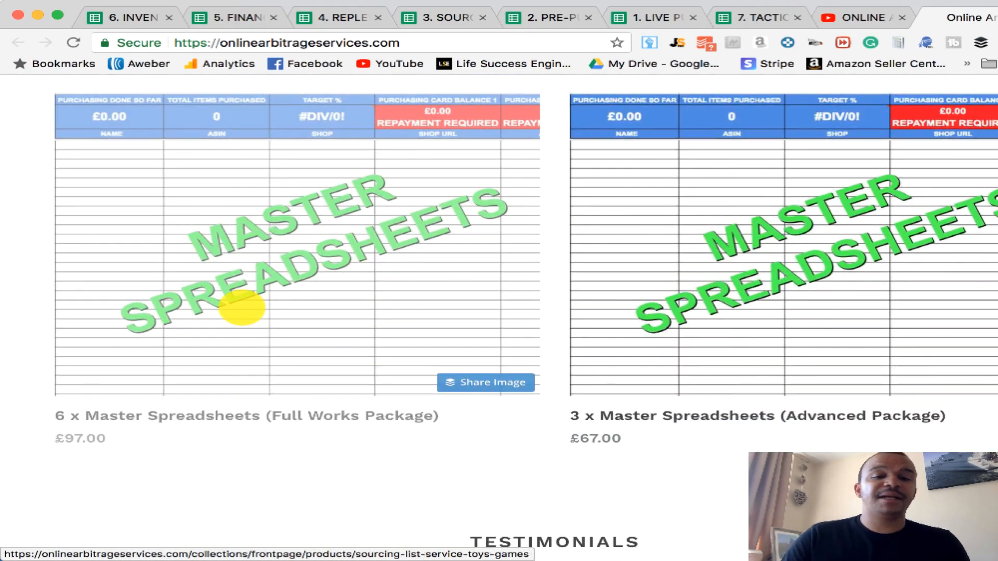